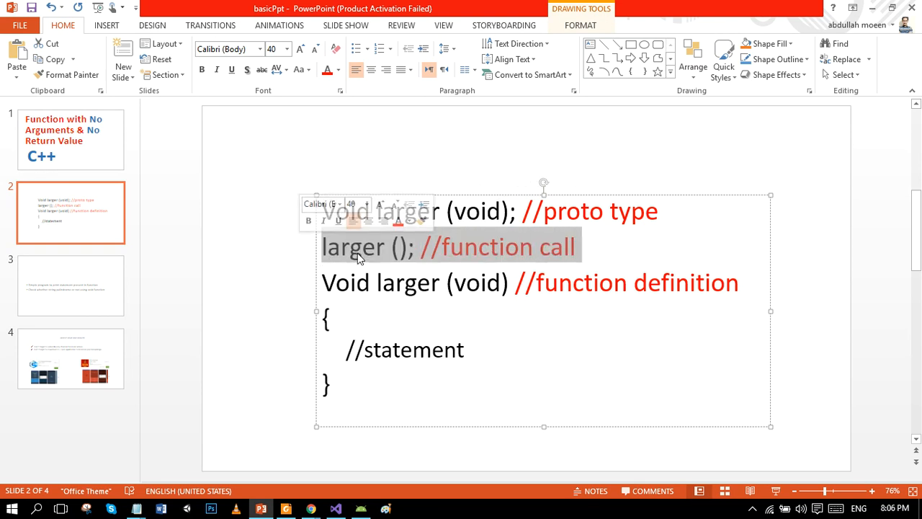
# Go to slide 3, which lists the two example programs.
pyautogui.click(71, 285)
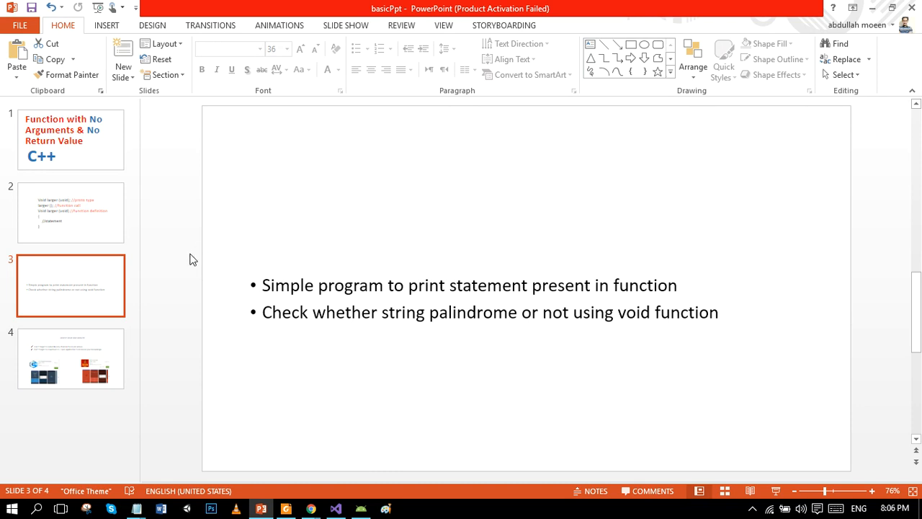
pyautogui.click(337, 507)
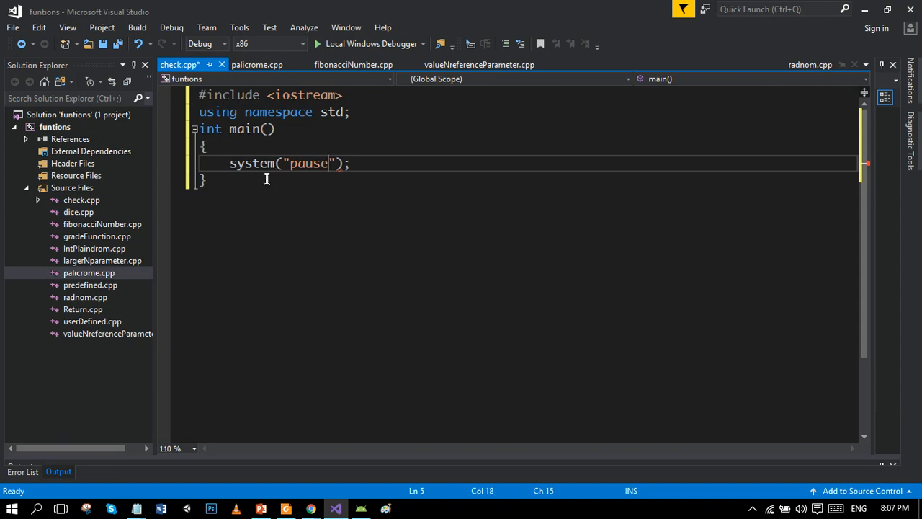
# Type the keyword void on a new line below #include <iostream>.
pyautogui.write('void')
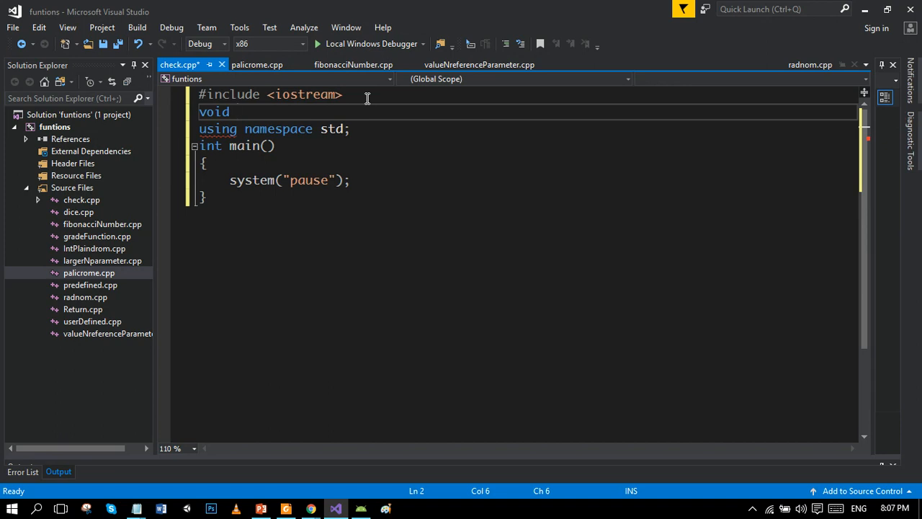
# Write the dodevdone(); prototype, its call in main, and its empty definition.
pyautogui.write('dodevdone')
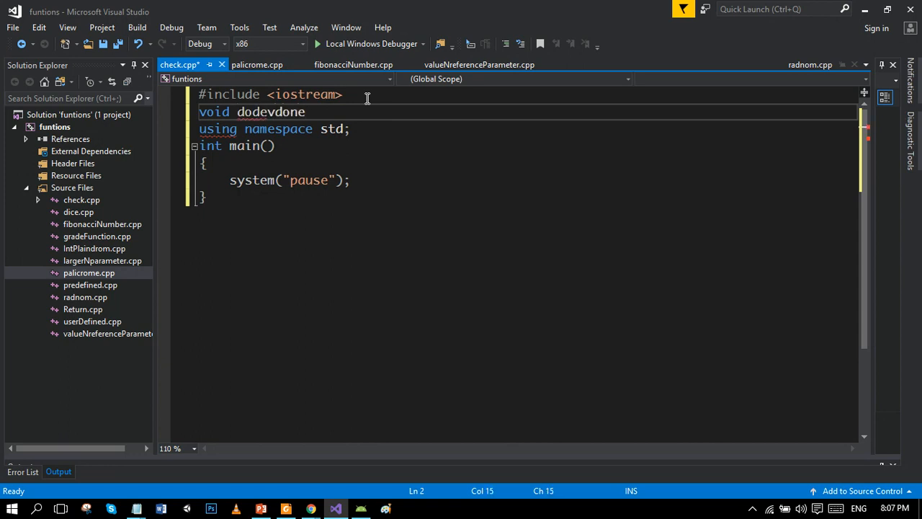
pyautogui.write('();//prototype')
pyautogui.write('void dodevdone()//function definition')
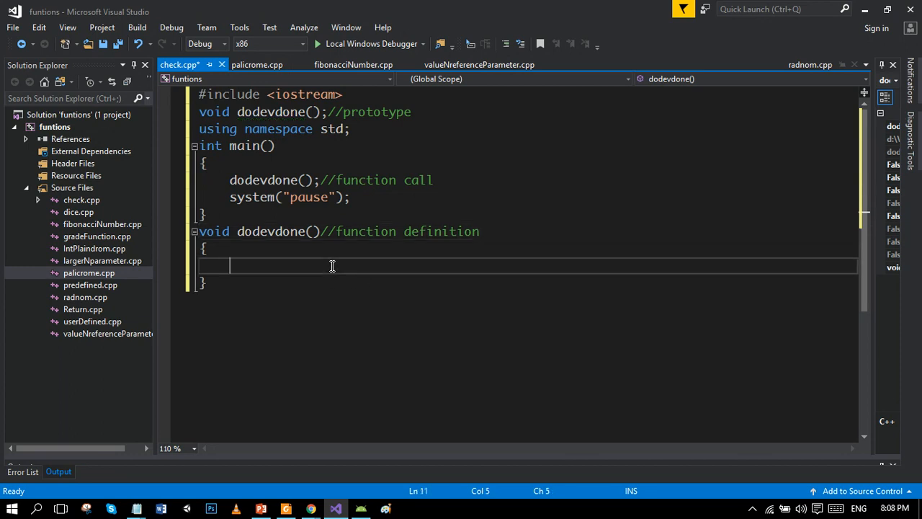
# Make dodevdone print "i love dodevdone" followed by endl.
pyautogui.write('cout<<"i love dodevdone "<<')
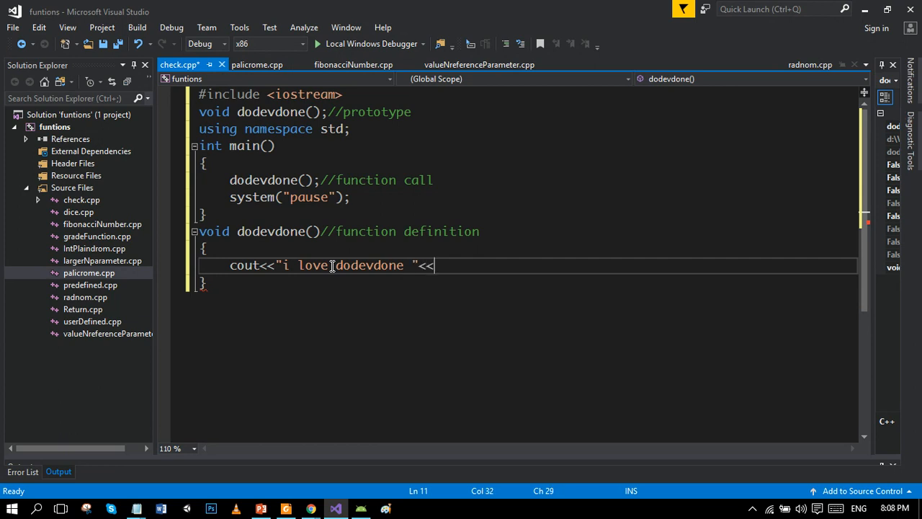
pyautogui.write('endl')
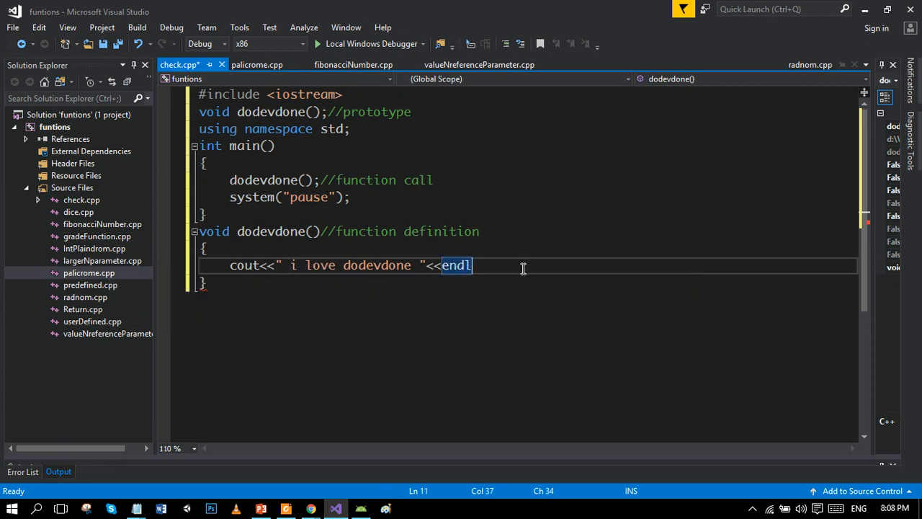
pyautogui.click(325, 44)
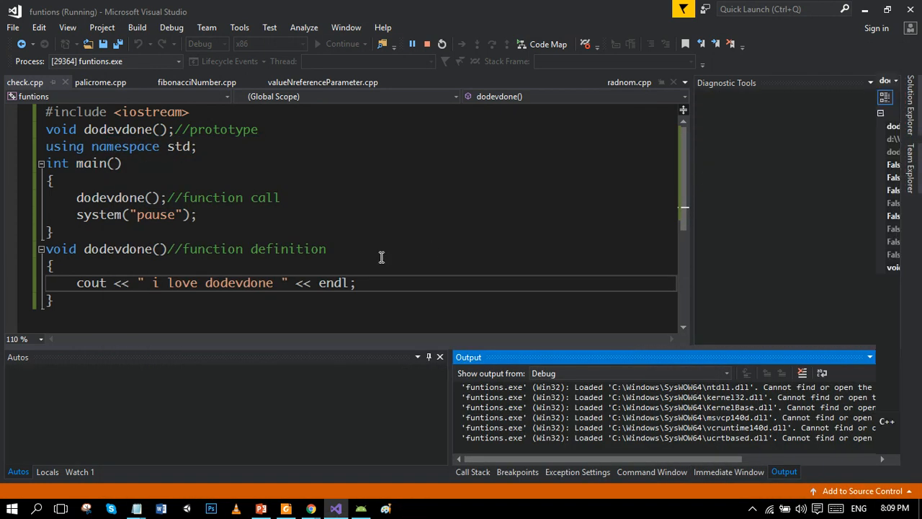
pyautogui.click(254, 507)
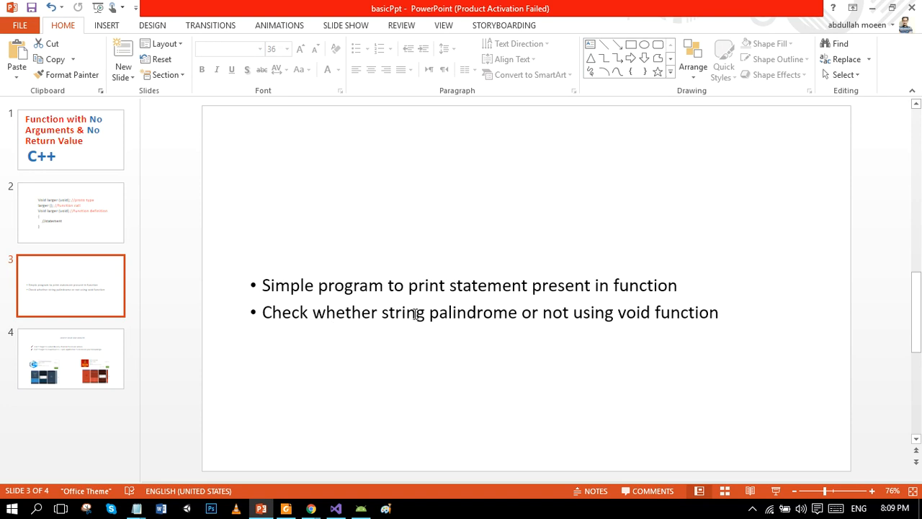
# Show slide 3 with the print-statement and palindrome-check program bullets.
pyautogui.click(335, 507)
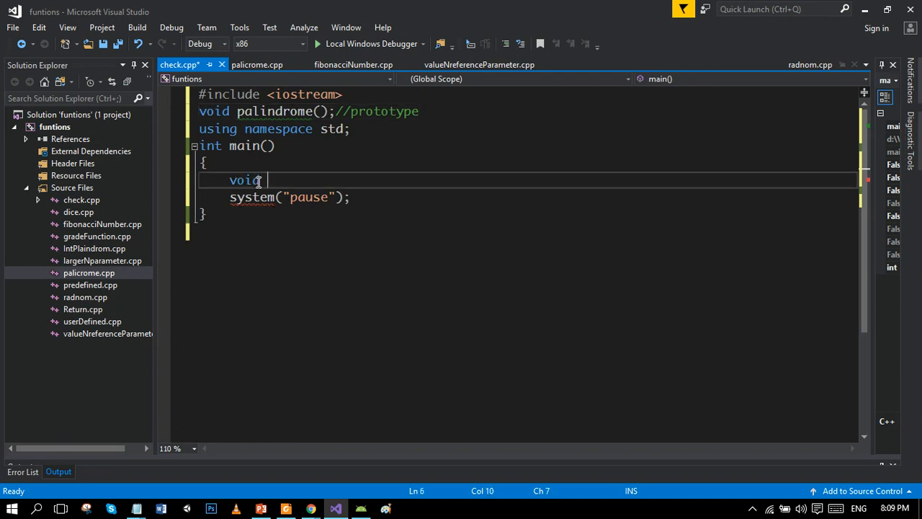
# Begin typing the palindrome function name in check.cpp.
pyautogui.write('palo')
pyautogui.write('int length =')
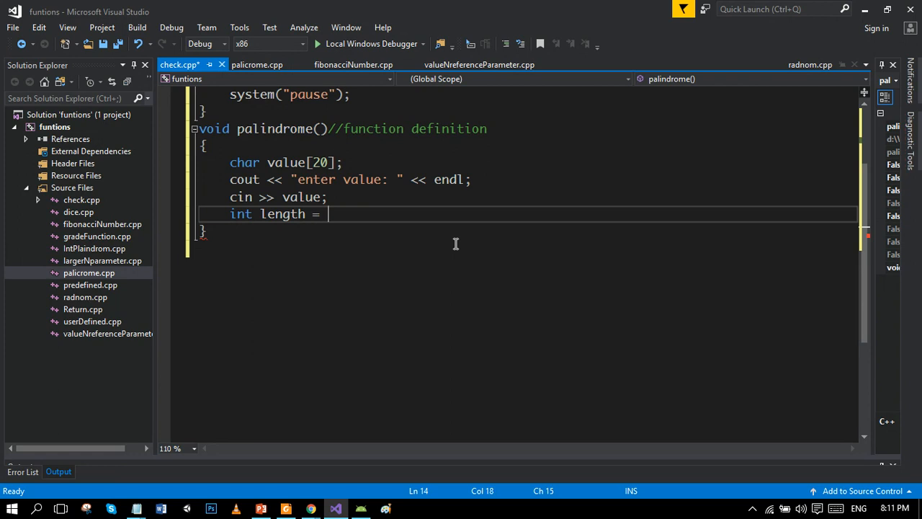
# Set length to strlen(value) and start an if inside a for loop over the characters.
pyautogui.write('strlen(value);')
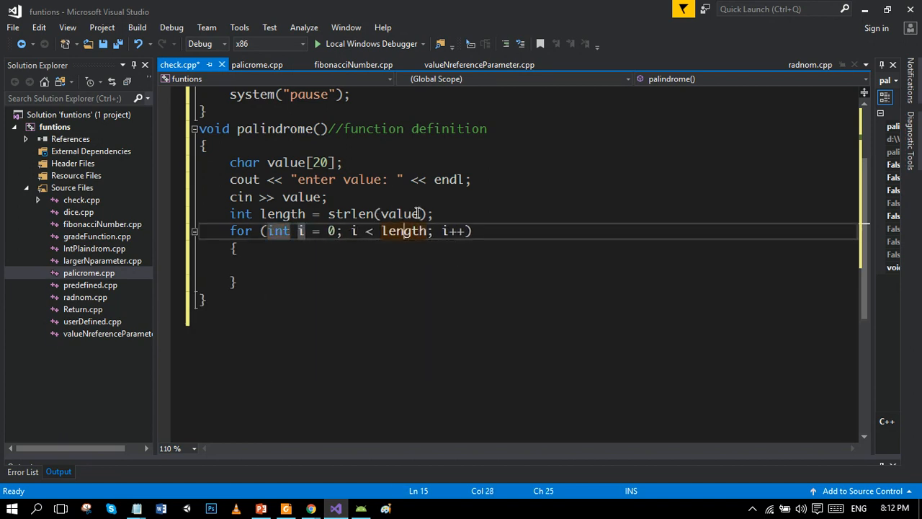
pyautogui.write('if(')
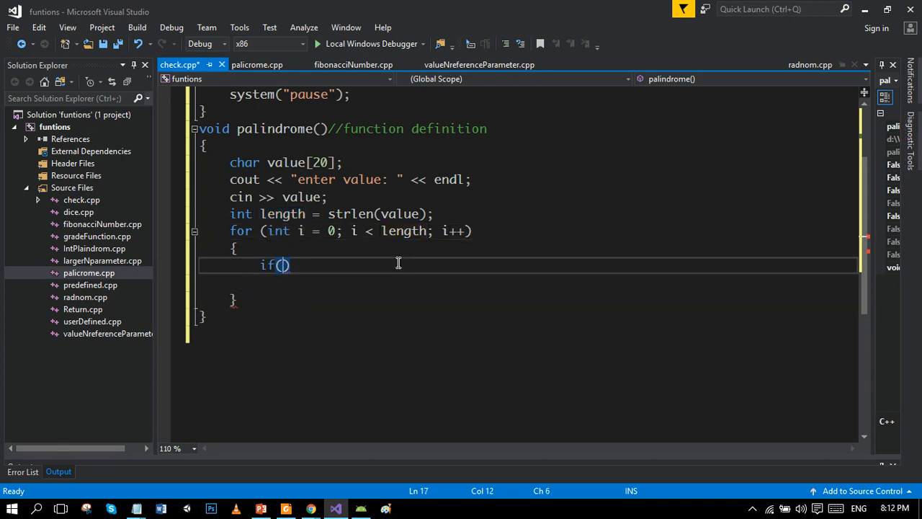
pyautogui.write('value[i]!=value[length-i-1]')
pyautogui.write('int flag = 0;')
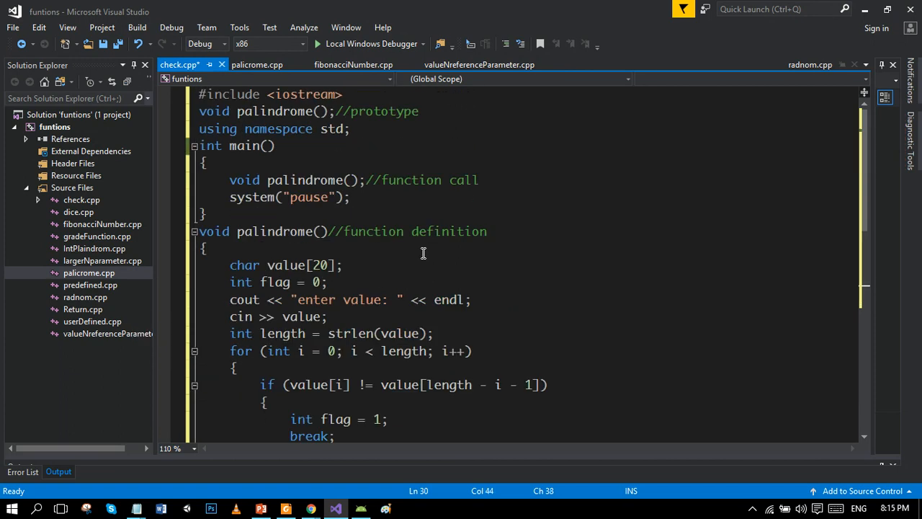
pyautogui.press('Ctrl+0')
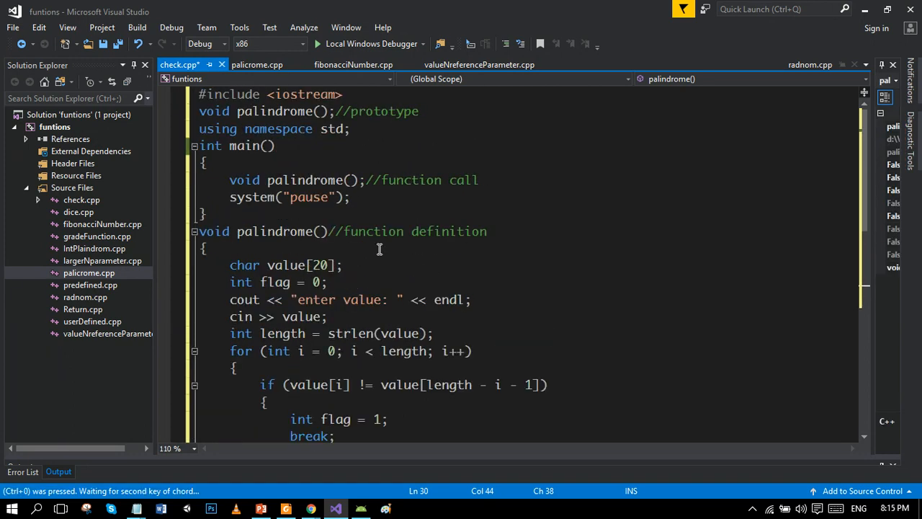